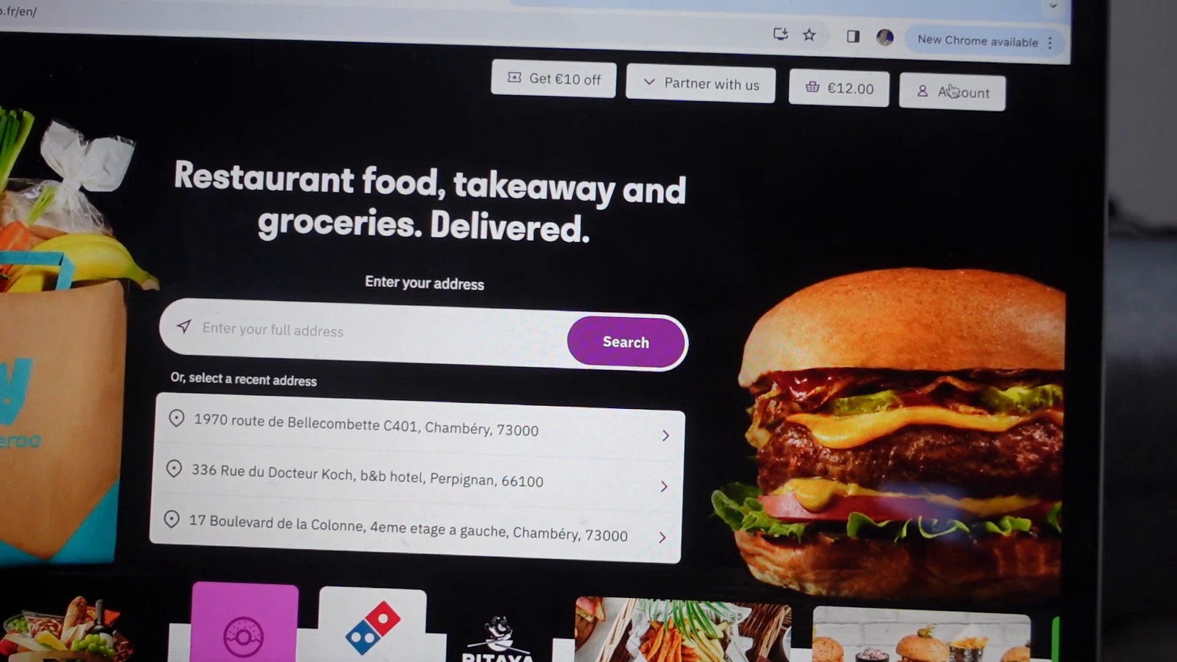
- Reach Order history from the Account menu and scroll down the past orders
click(951, 92)
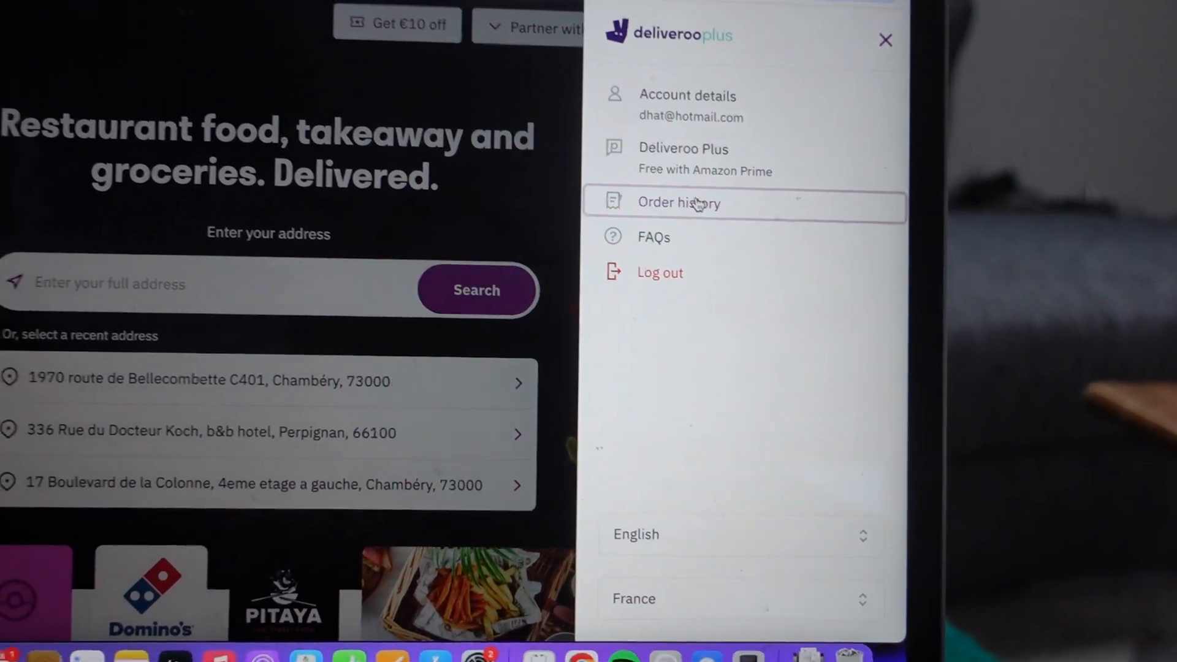
click(678, 202)
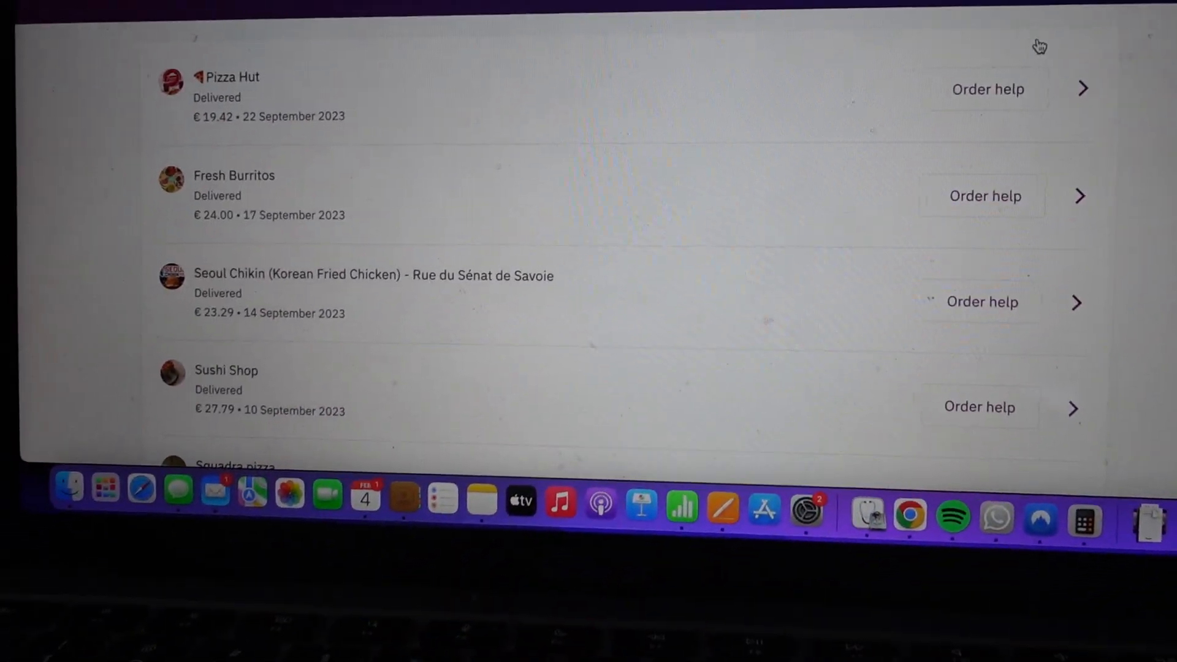
scroll(down, 3)
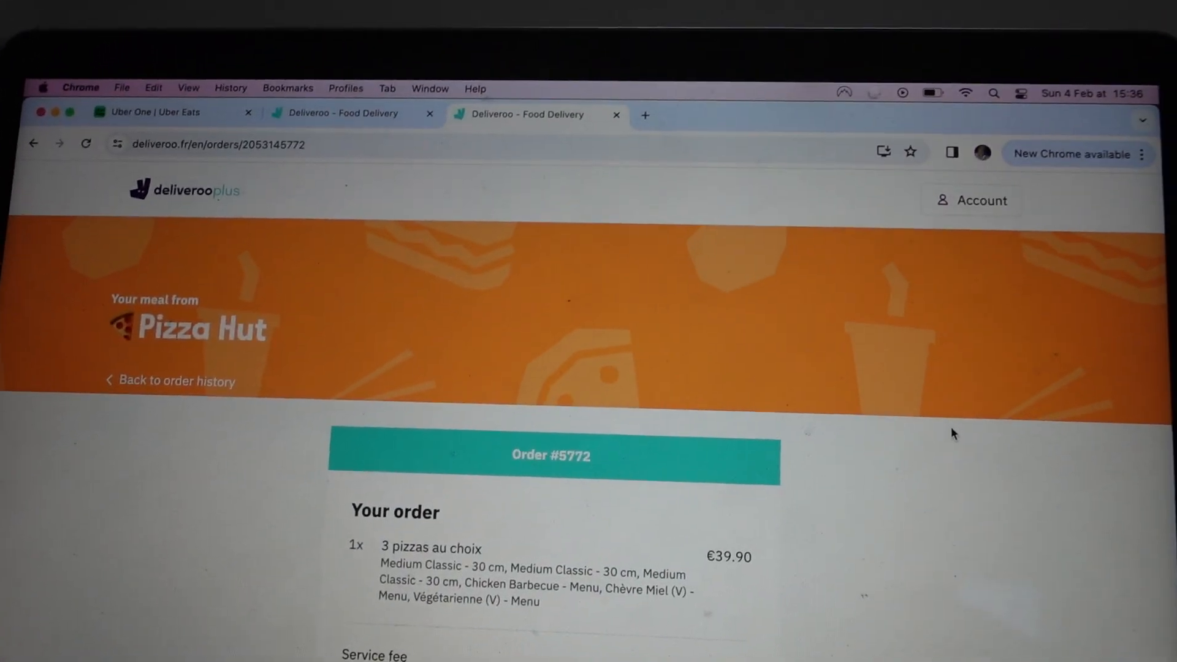
- Scroll through the Pizza Hut order details to see its three pizzas
scroll(down, 3)
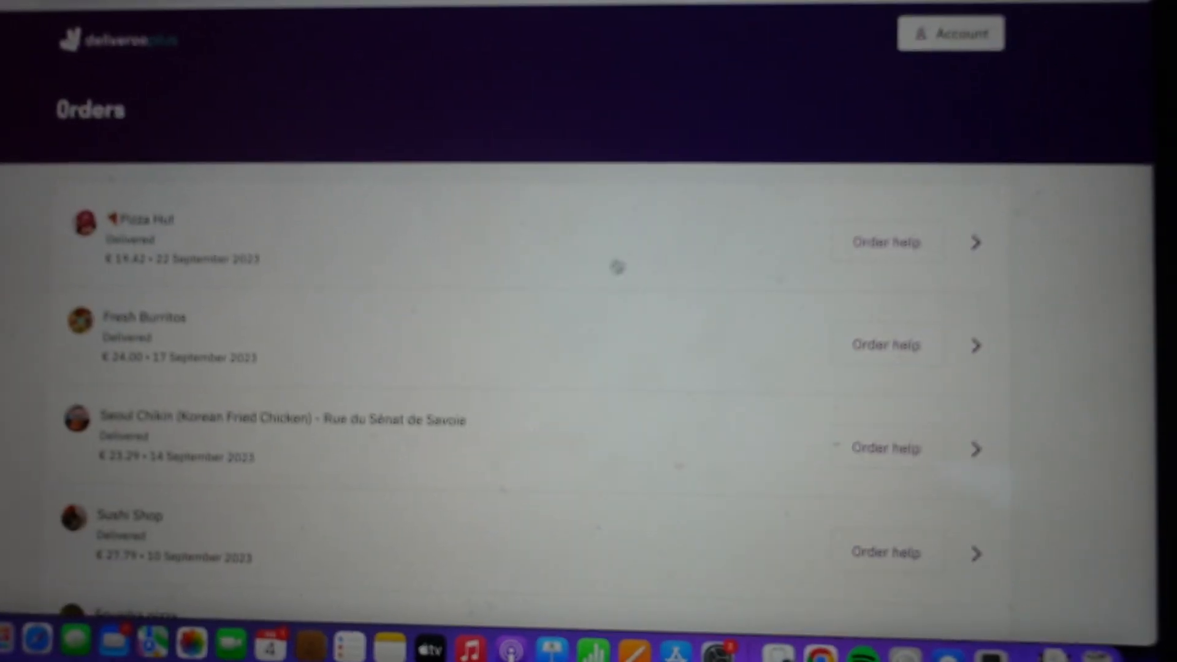
- Bring up Order help for the Pizza Hut order, listing issues like missing items and cold food
click(885, 241)
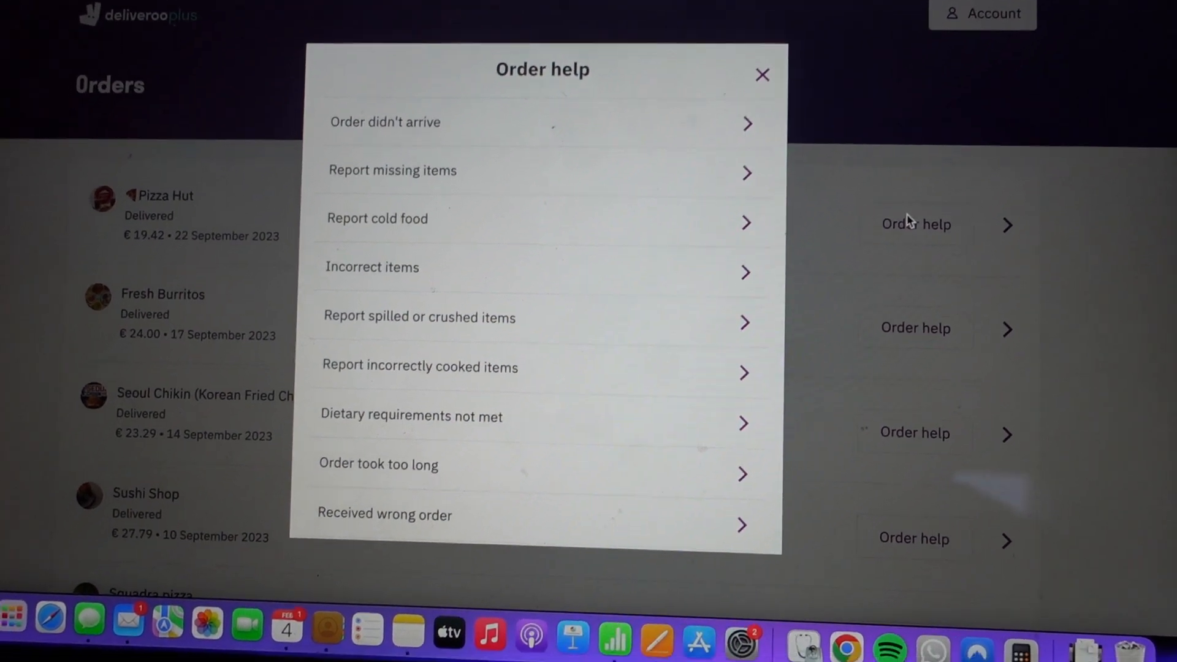